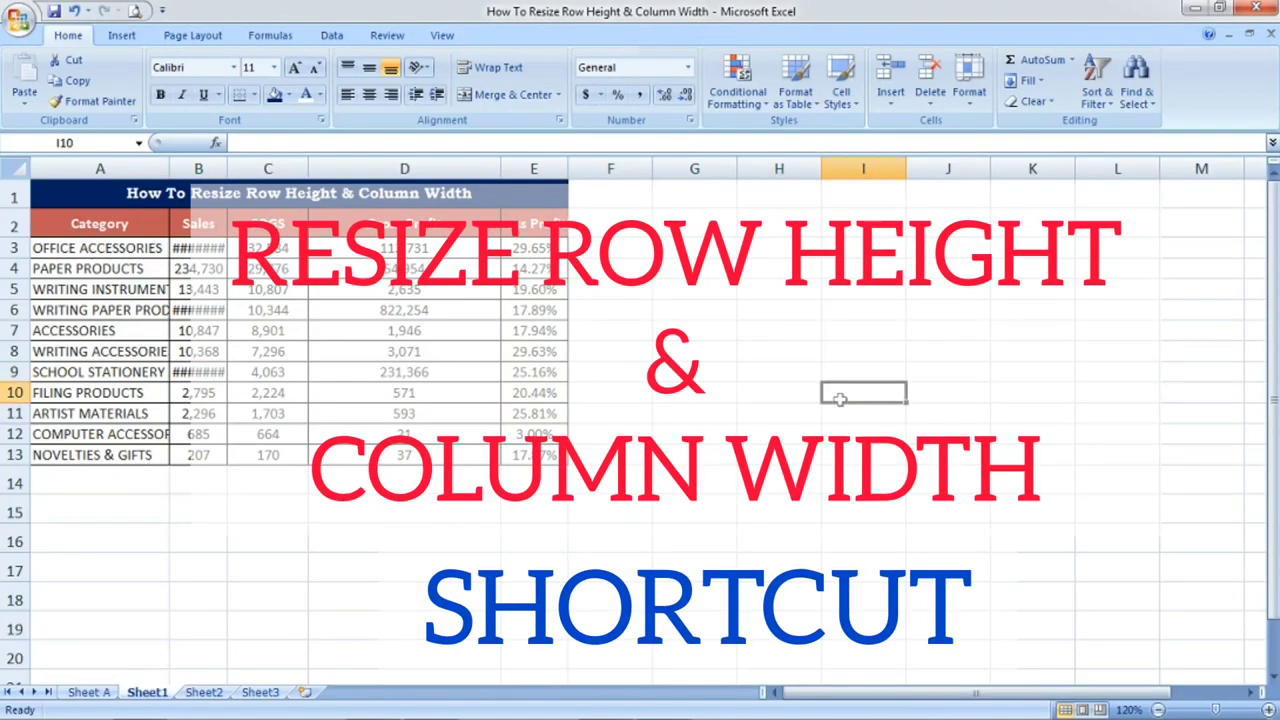
- Check the exact COGS and Gross Profit values for office accessories and school stationery
click(694, 352)
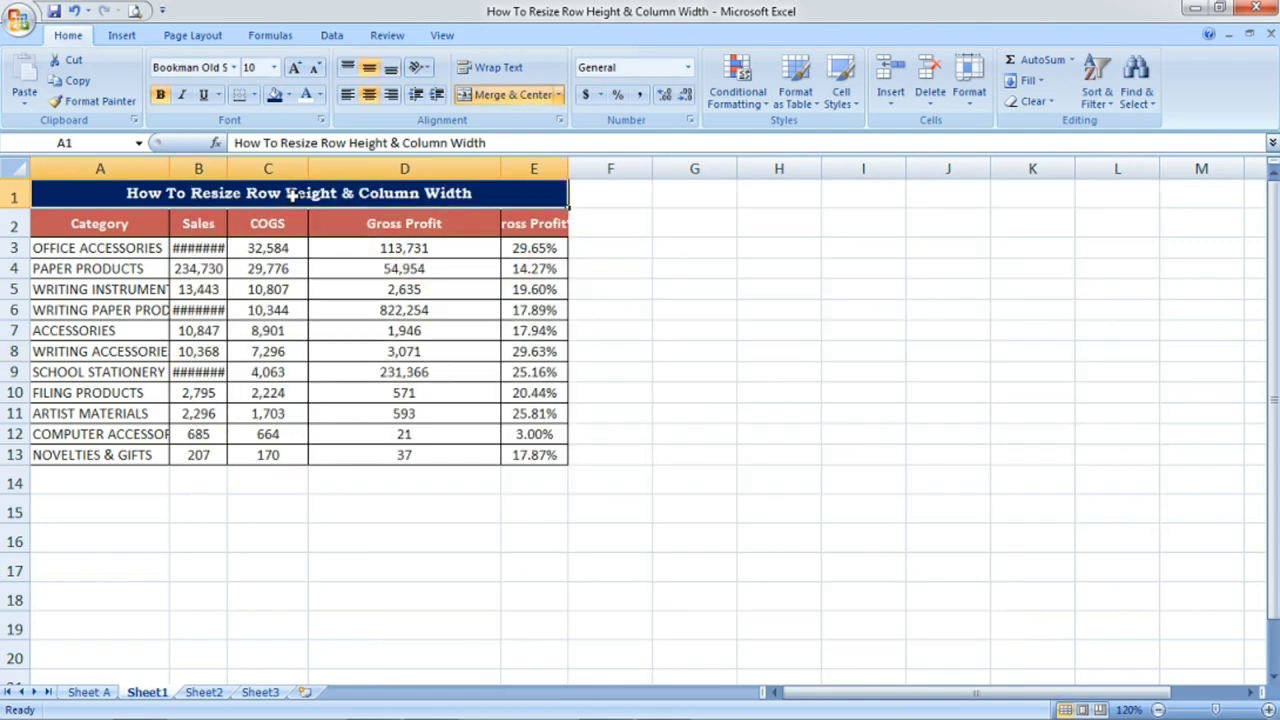
click(610, 308)
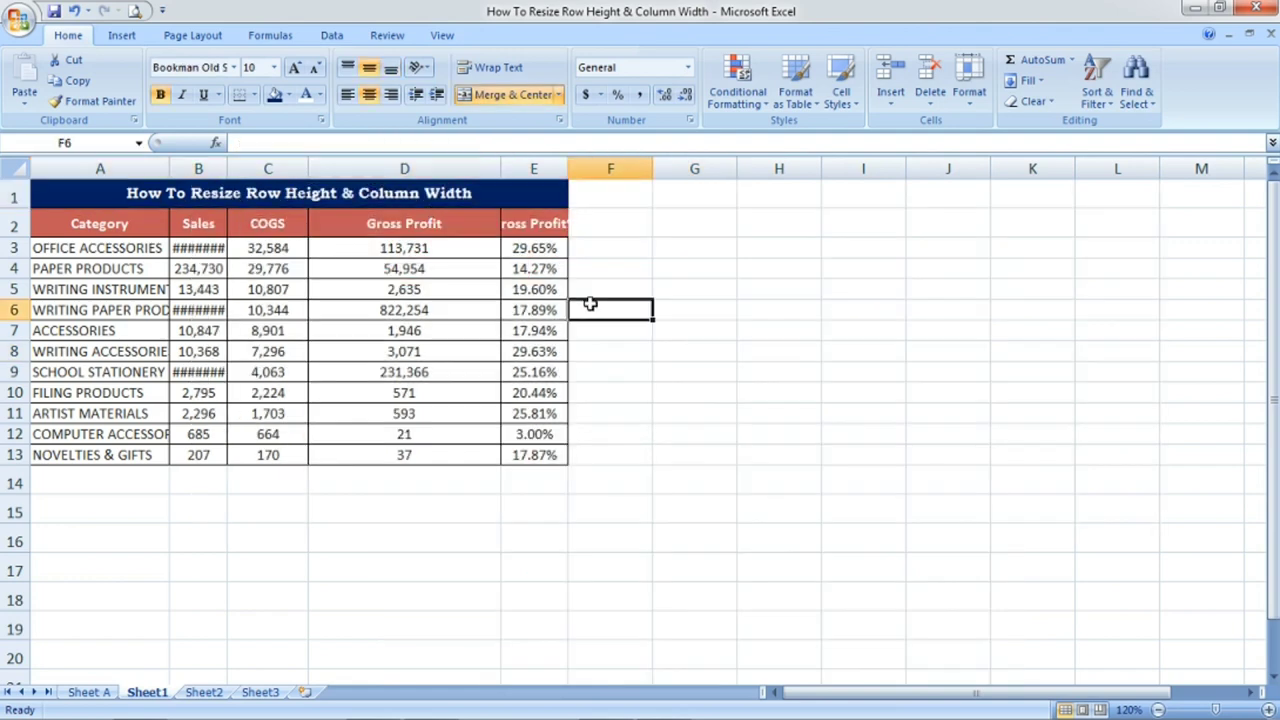
click(694, 352)
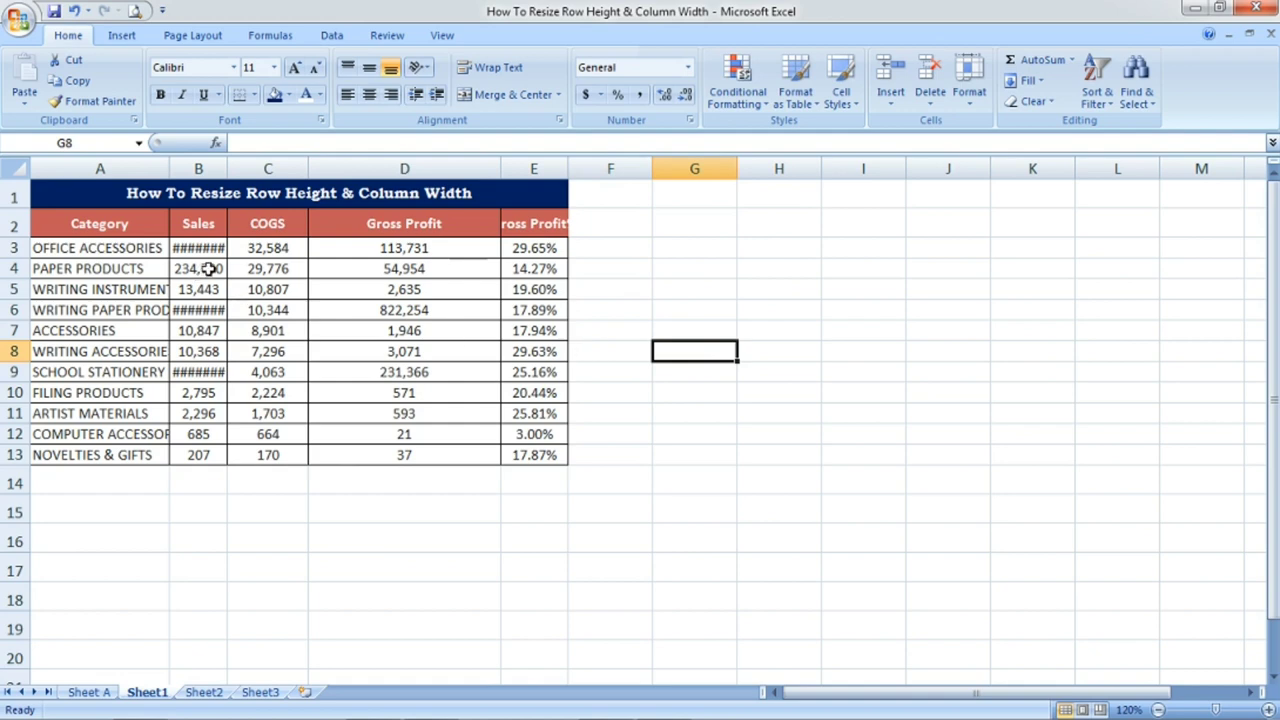
click(268, 248)
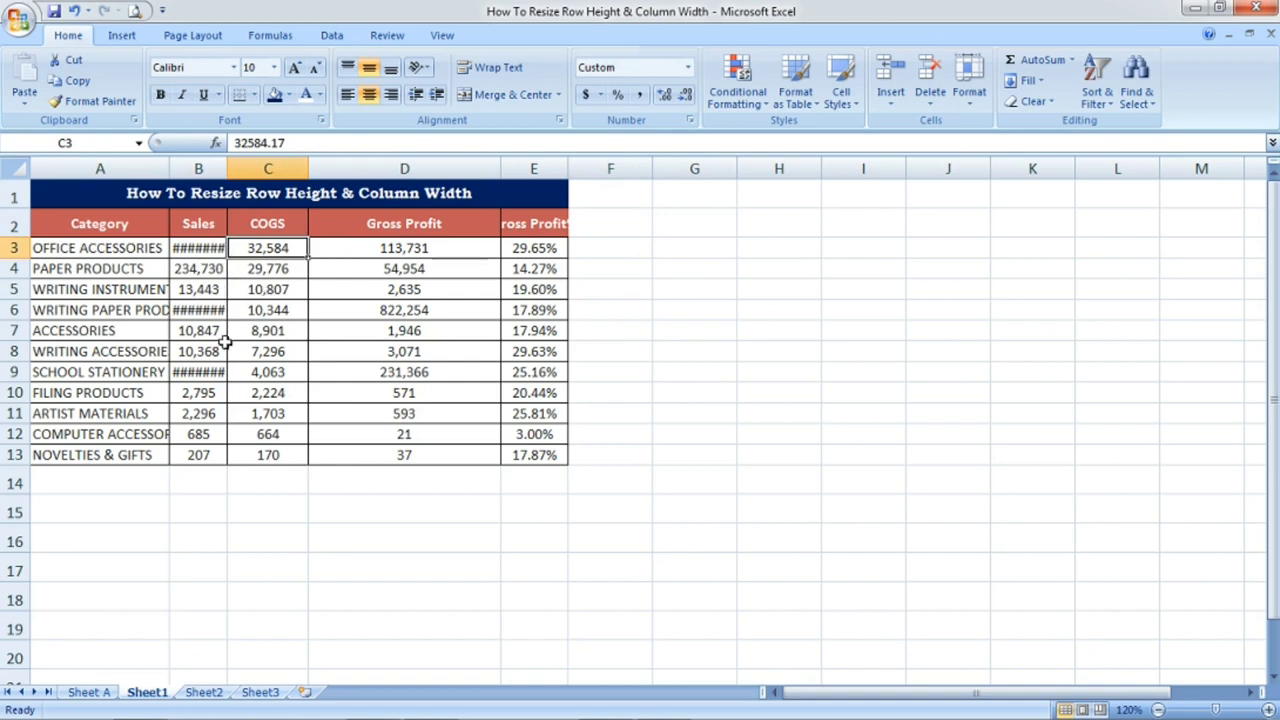
click(268, 370)
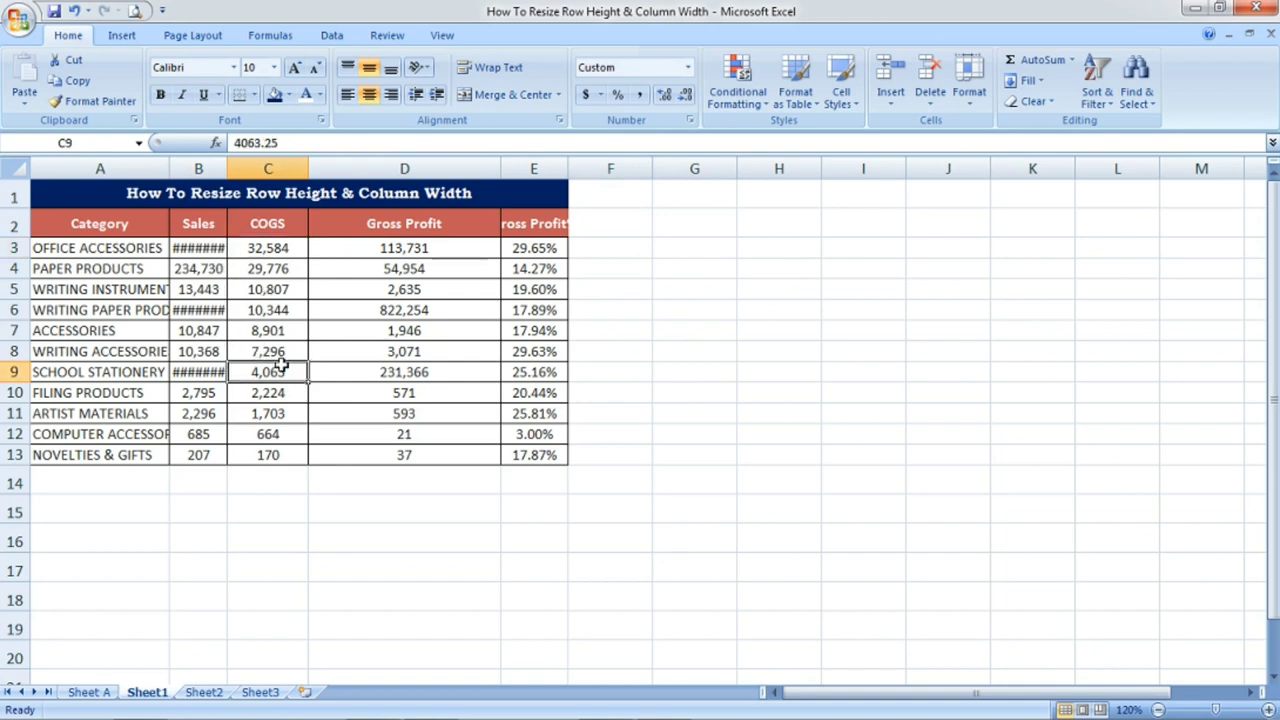
click(404, 370)
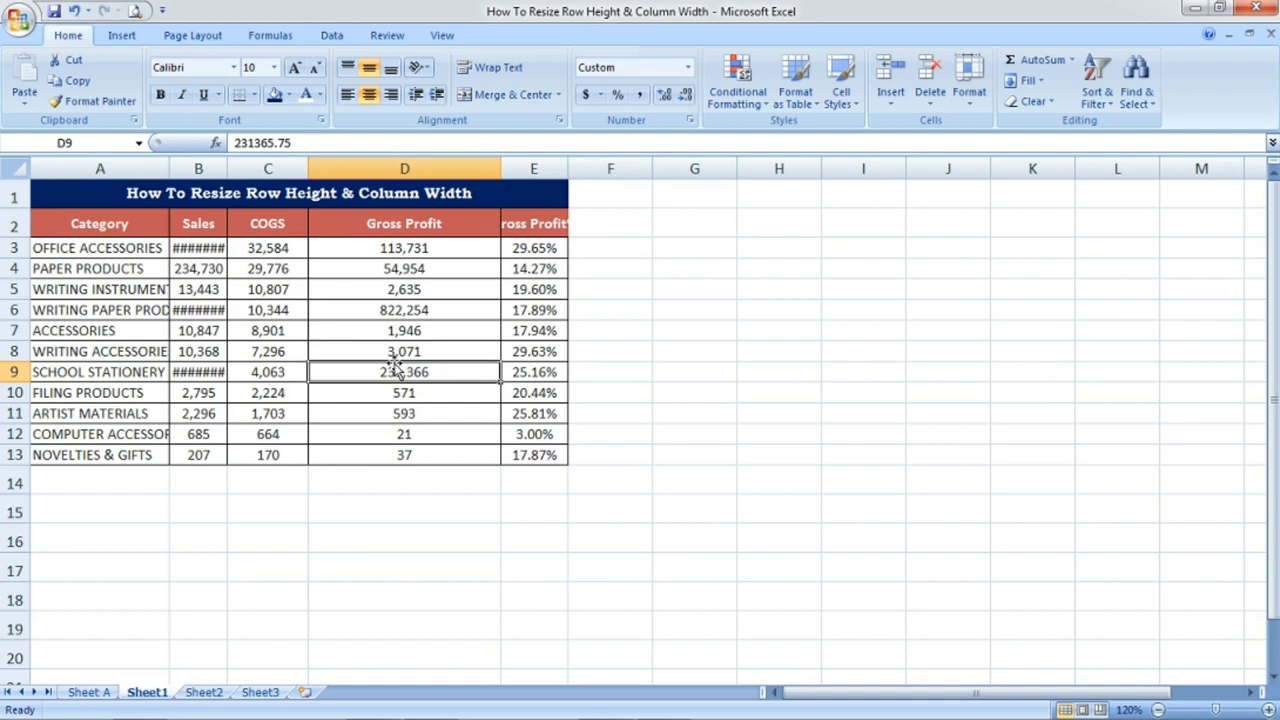
click(404, 330)
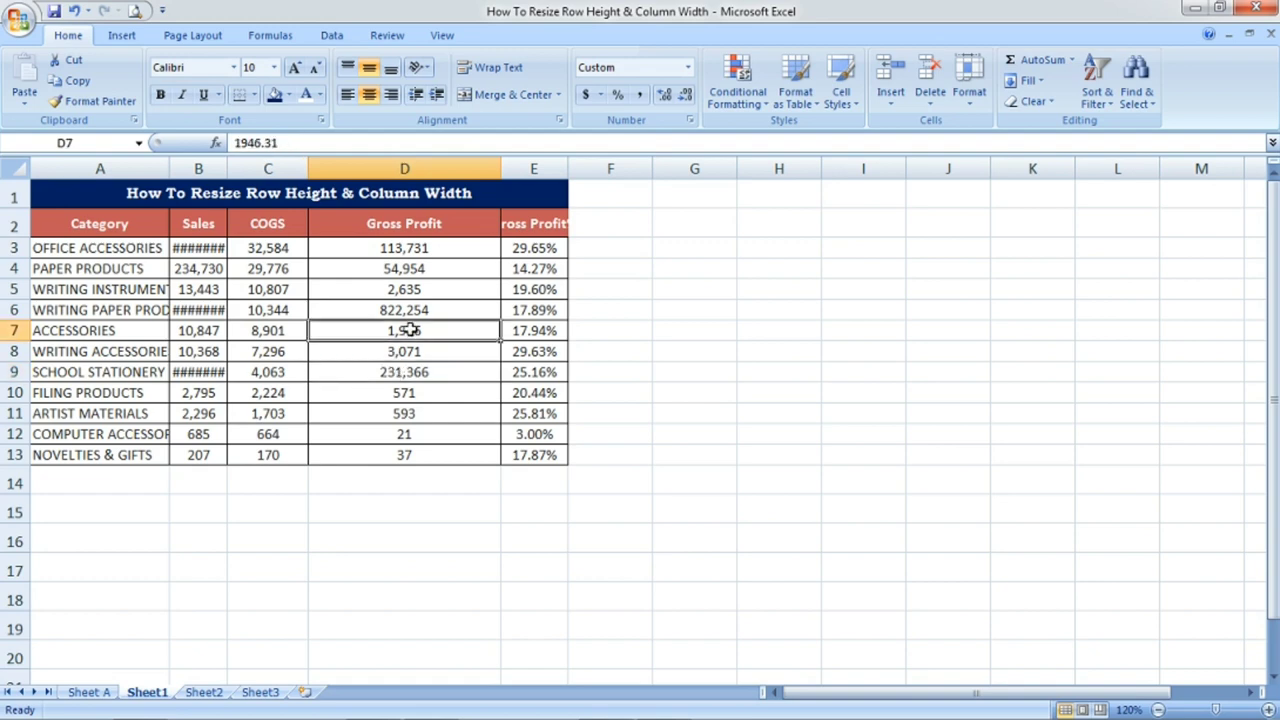
- Browse the Format cell-size options and leave Row Height unchanged for now
key(alt)
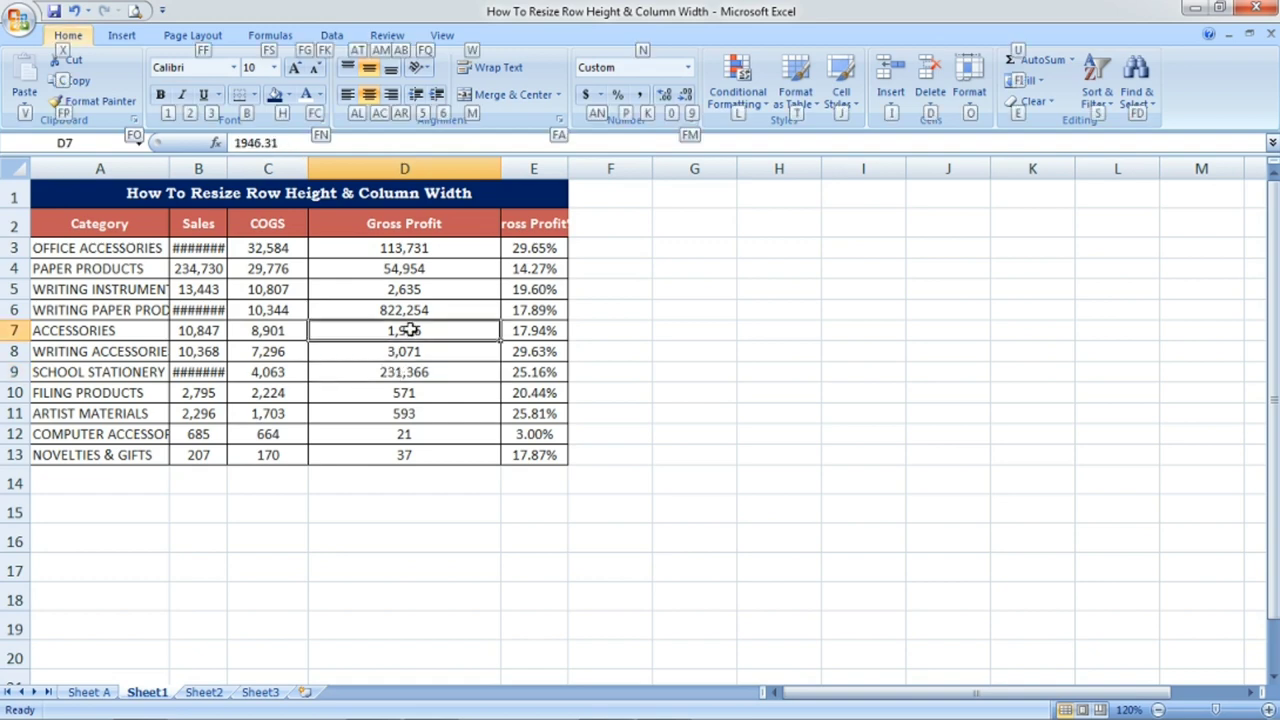
click(968, 84)
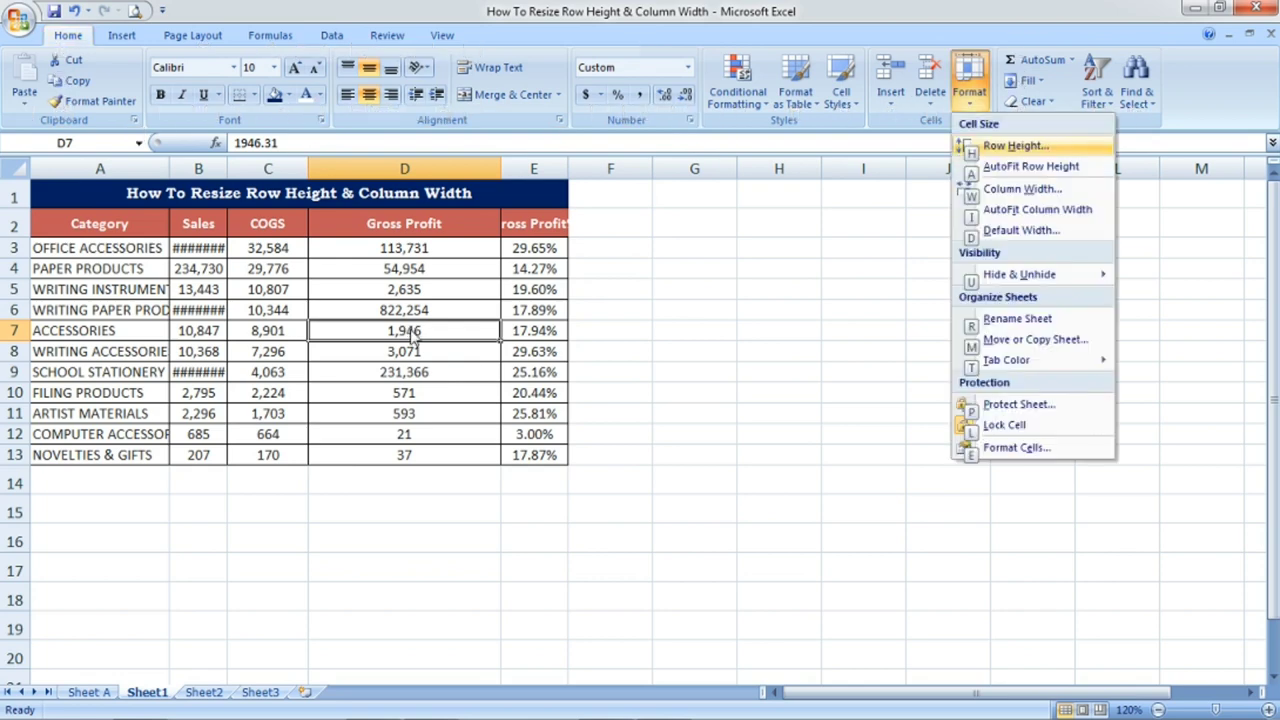
click(1016, 144)
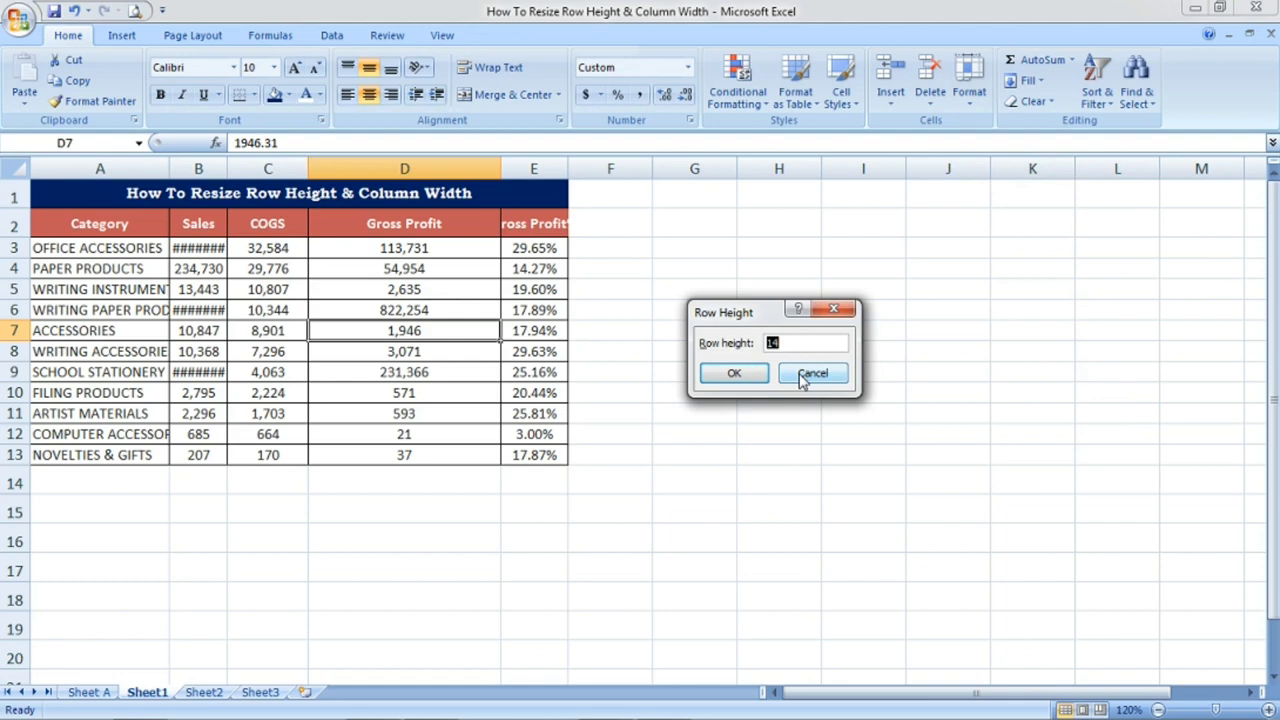
click(812, 374)
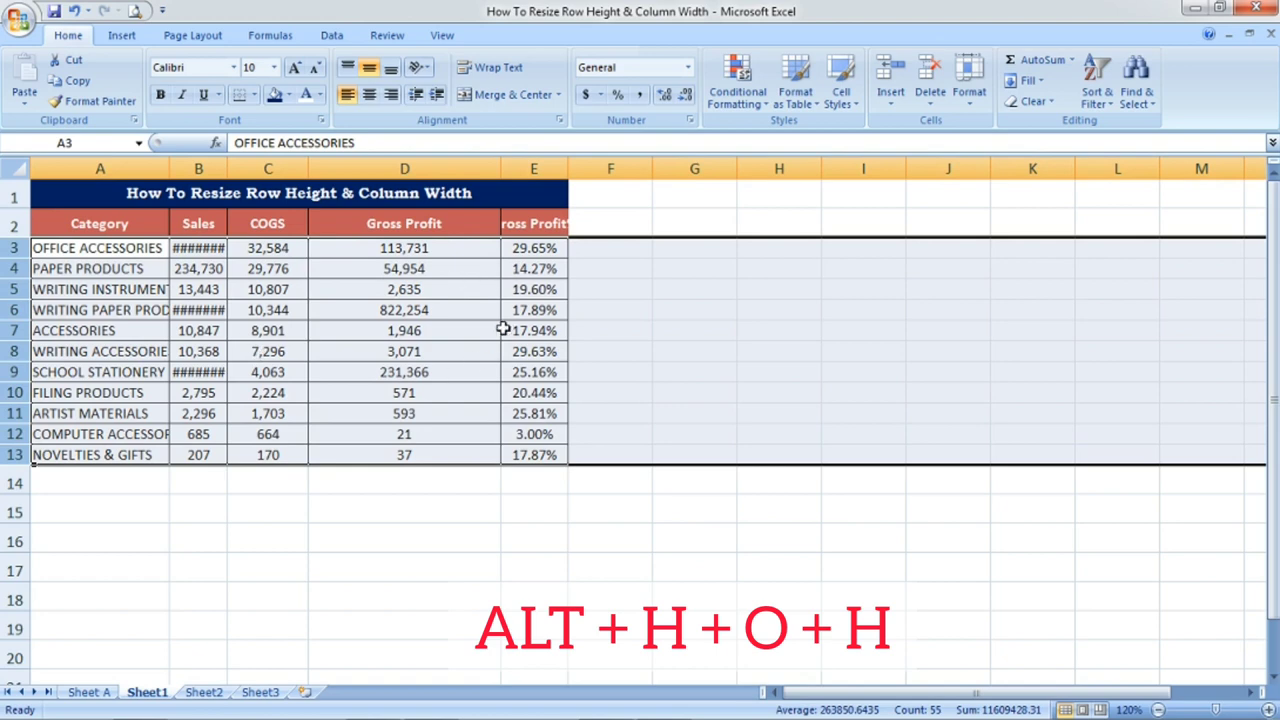
mouse_move(474, 316)
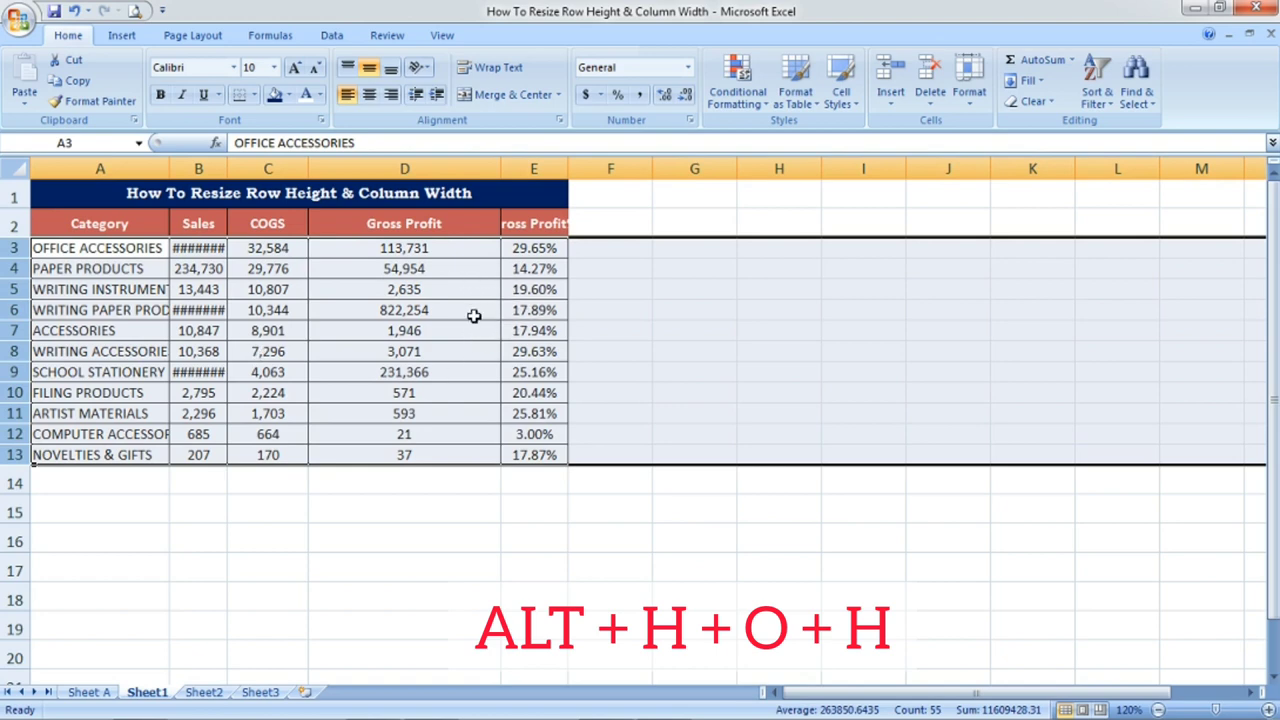
mouse_move(264, 352)
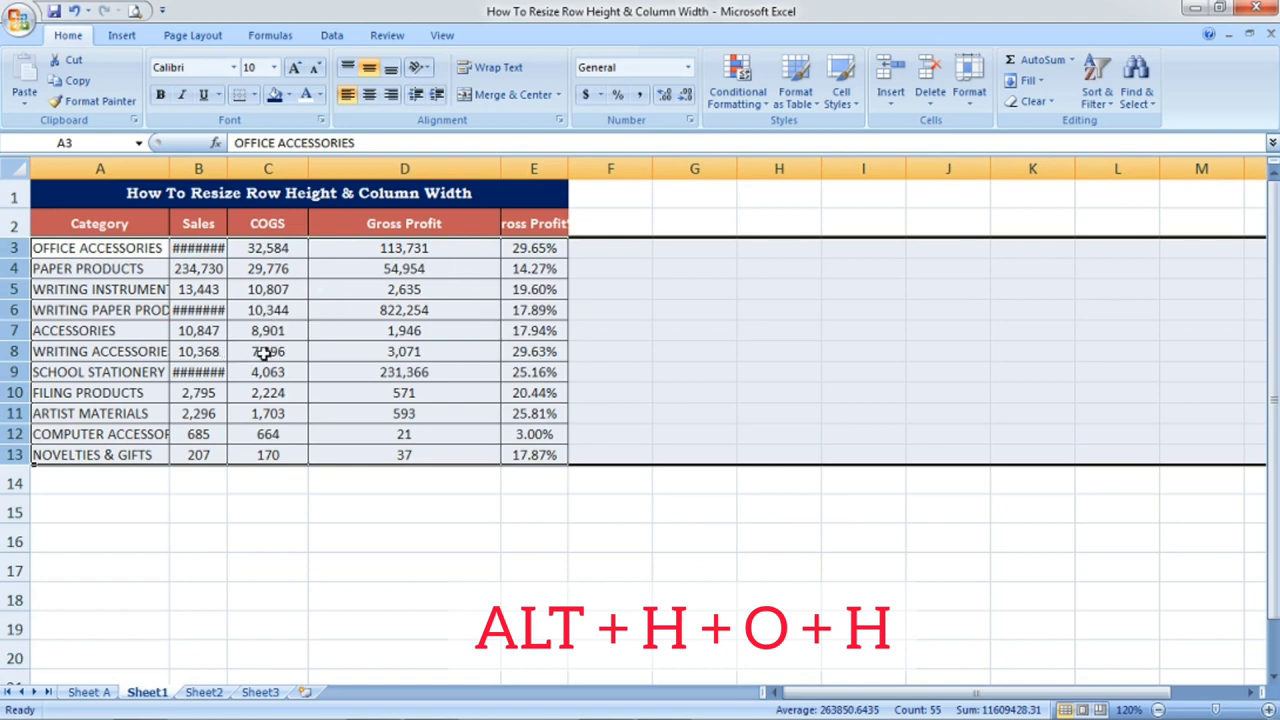
mouse_move(456, 360)
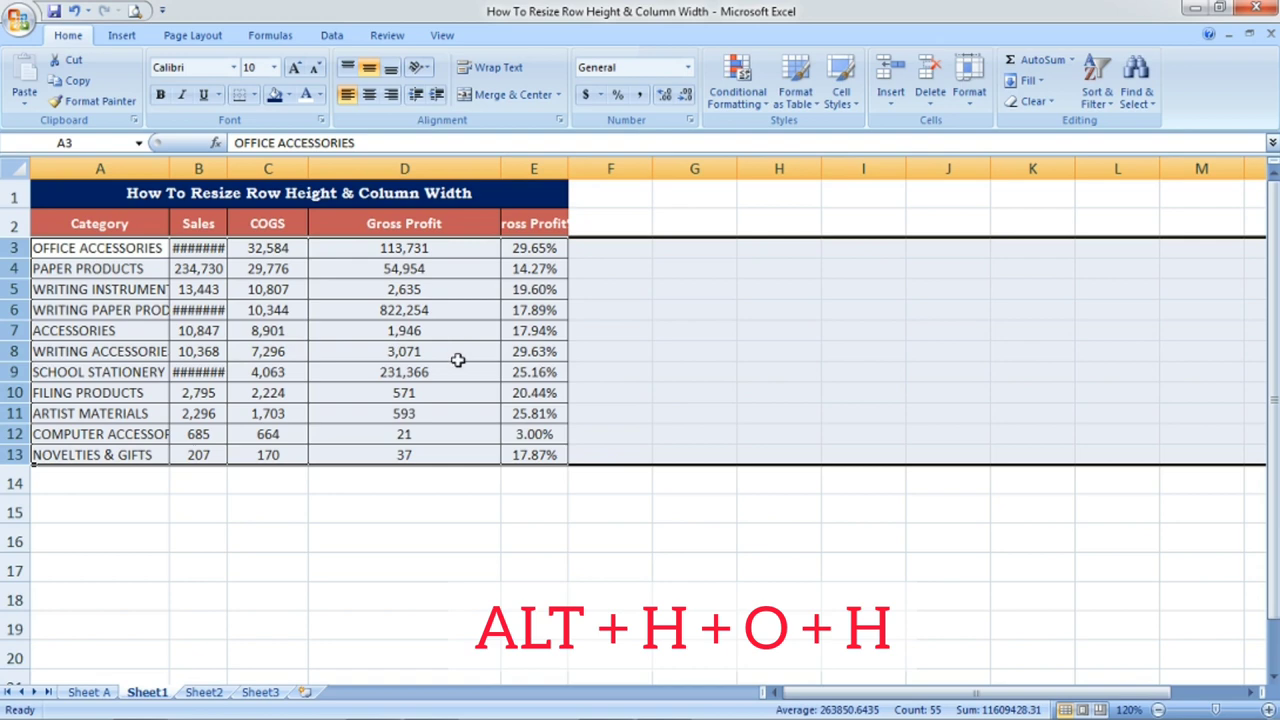
- Set the table rows to height 20 and columns A:E to width 15
key(alt+h+o+h)
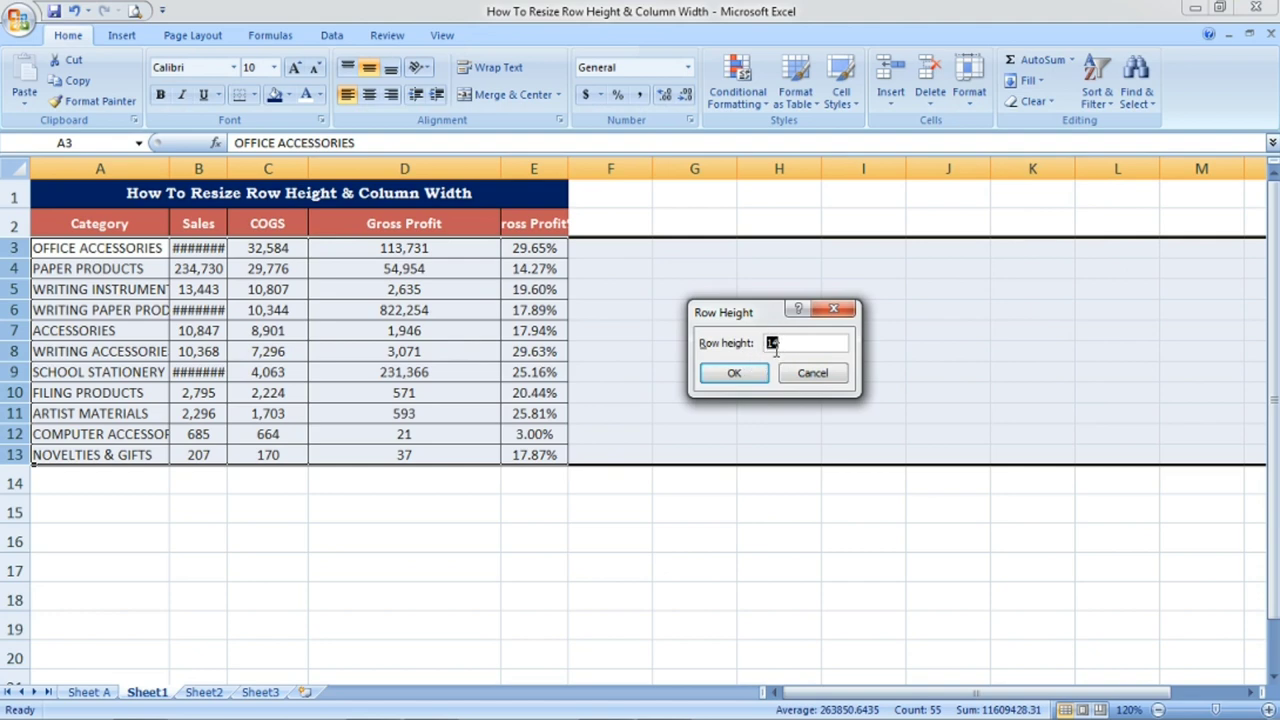
text(20)
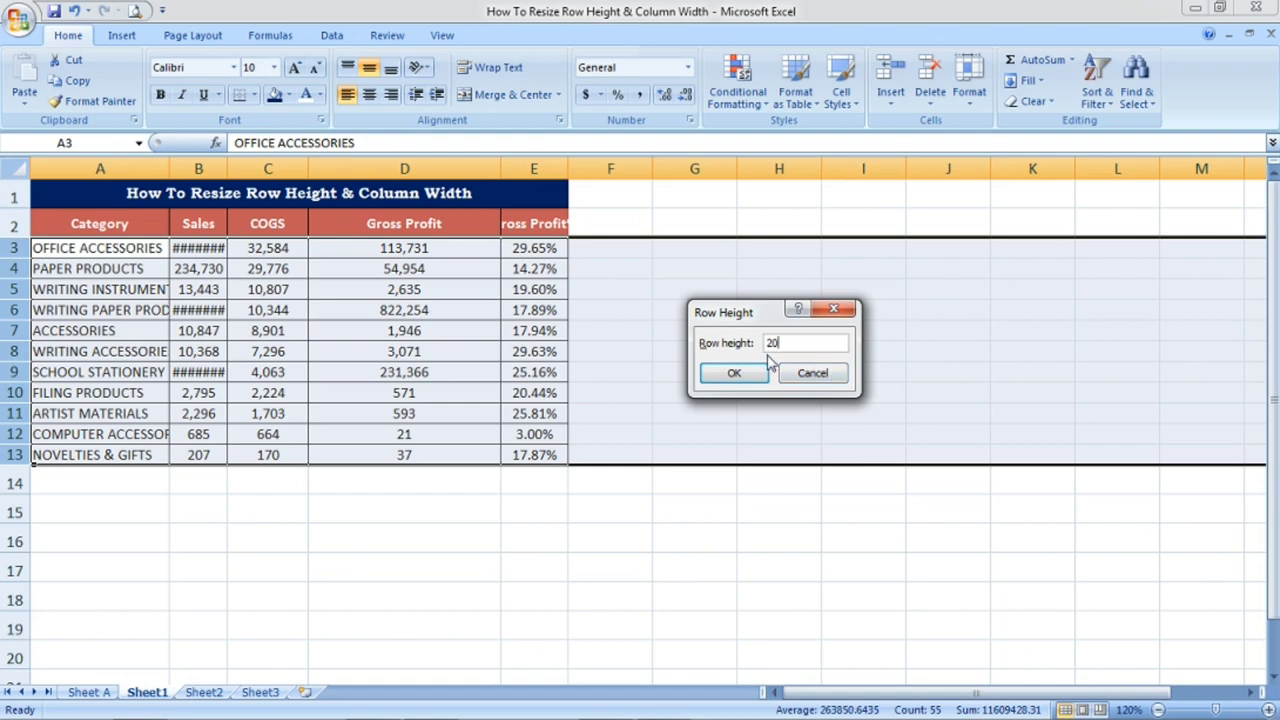
click(732, 372)
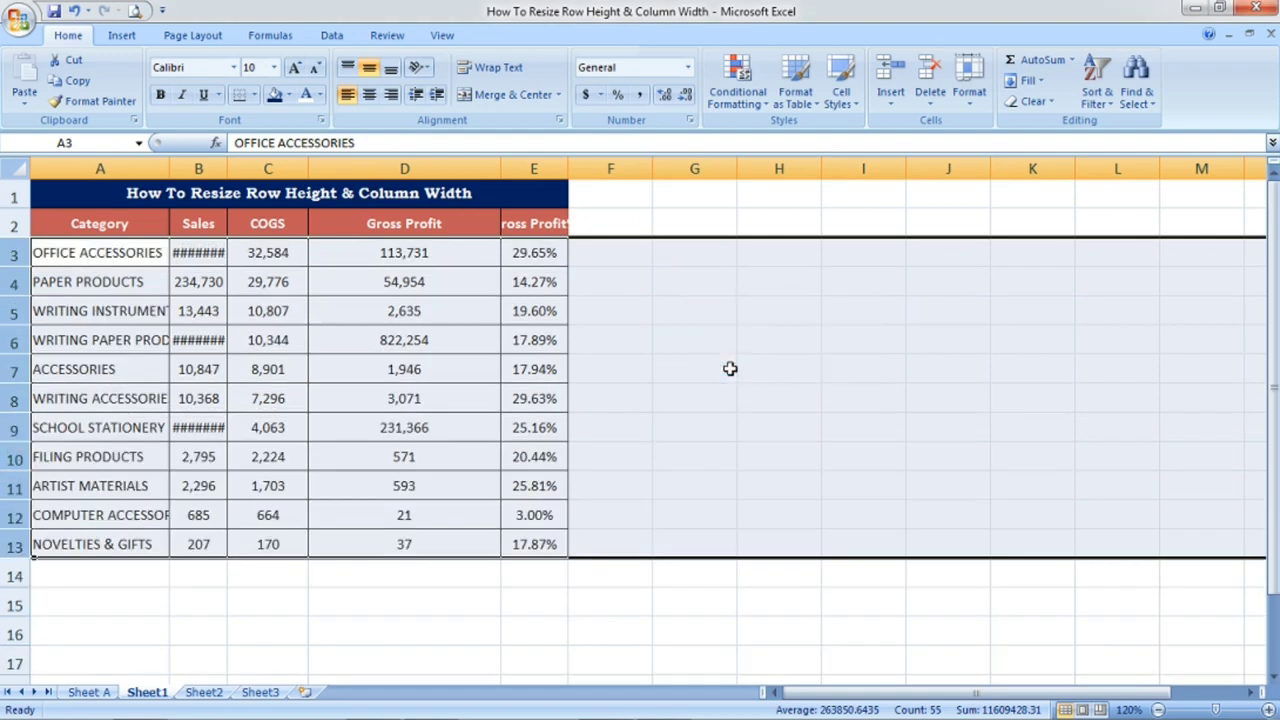
mouse_move(368, 360)
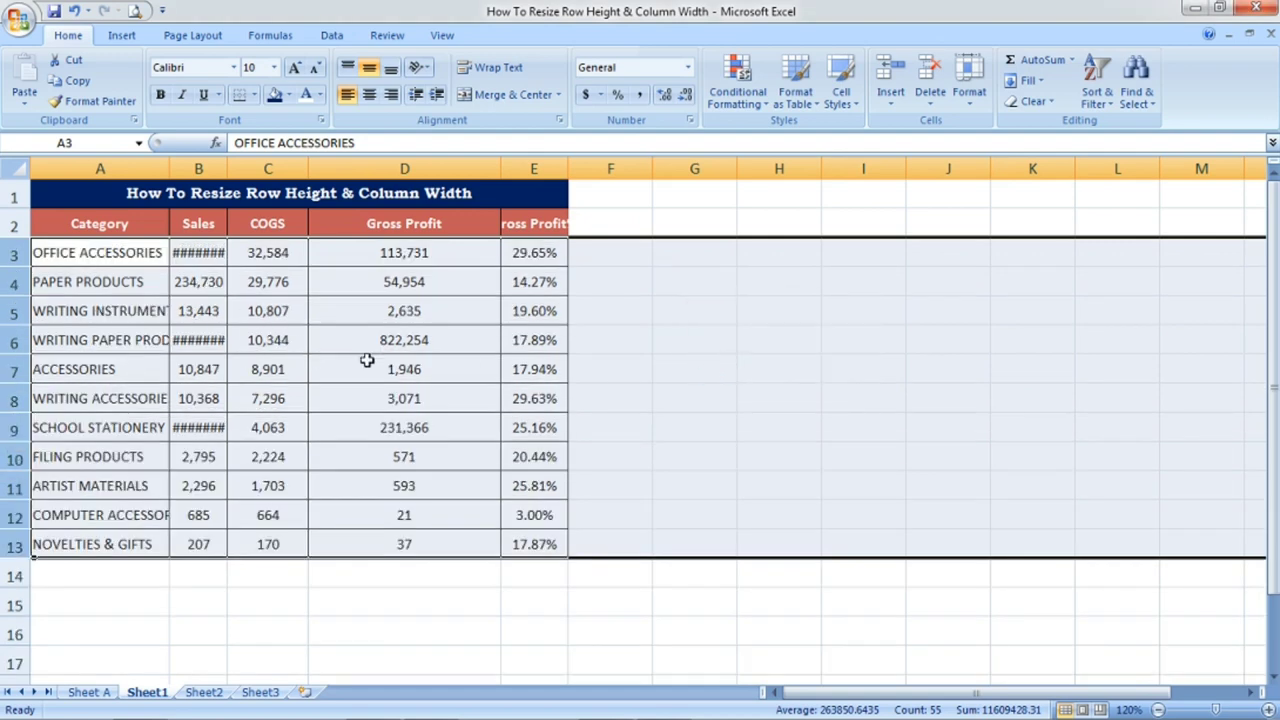
mouse_move(248, 412)
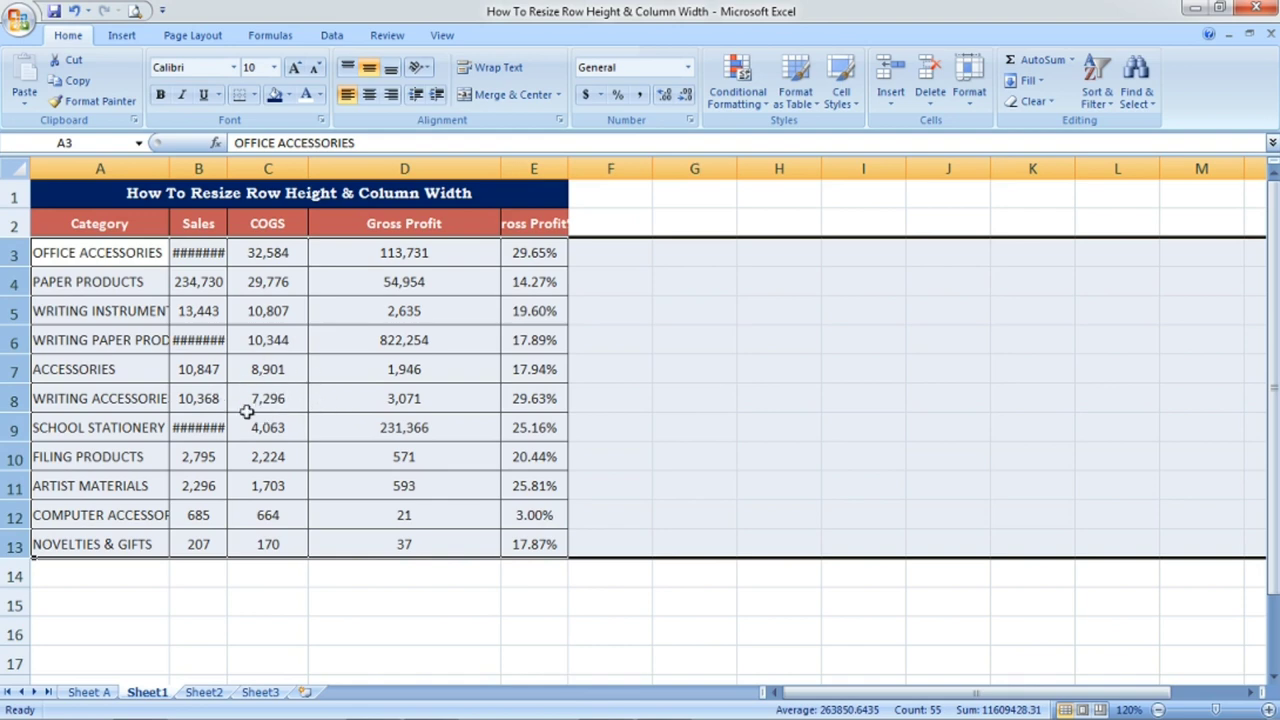
mouse_move(356, 288)
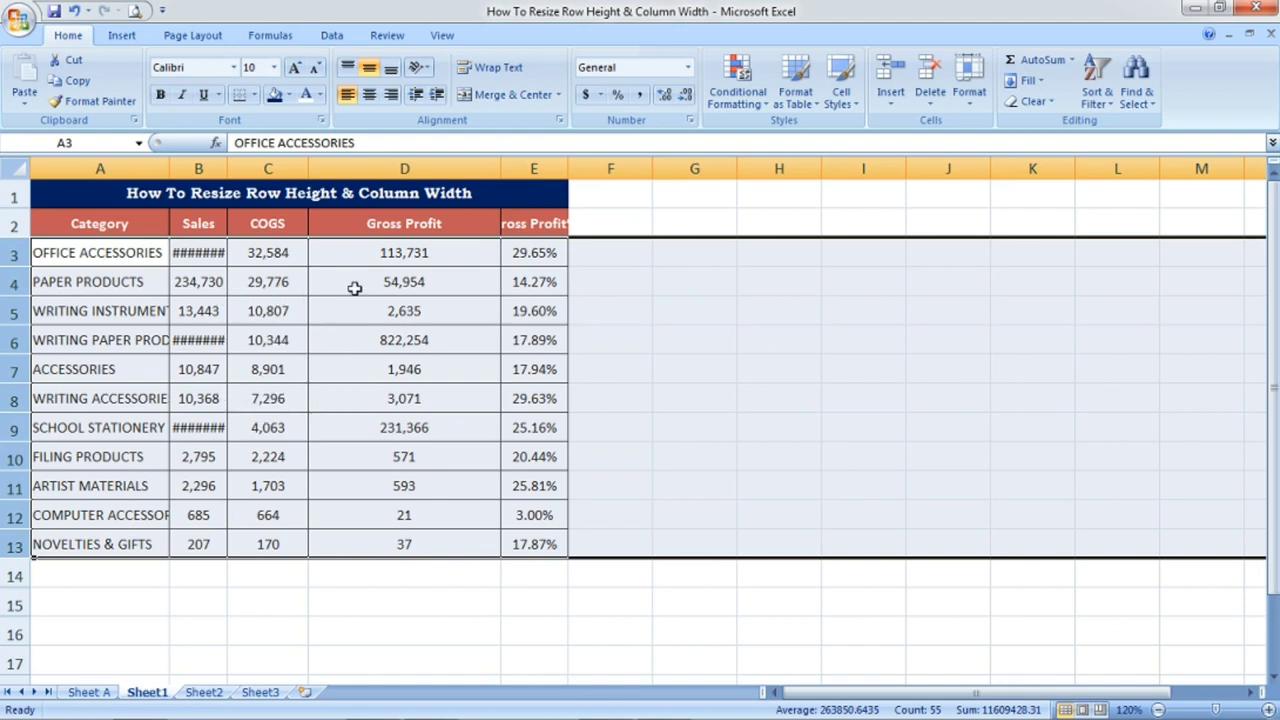
mouse_move(228, 332)
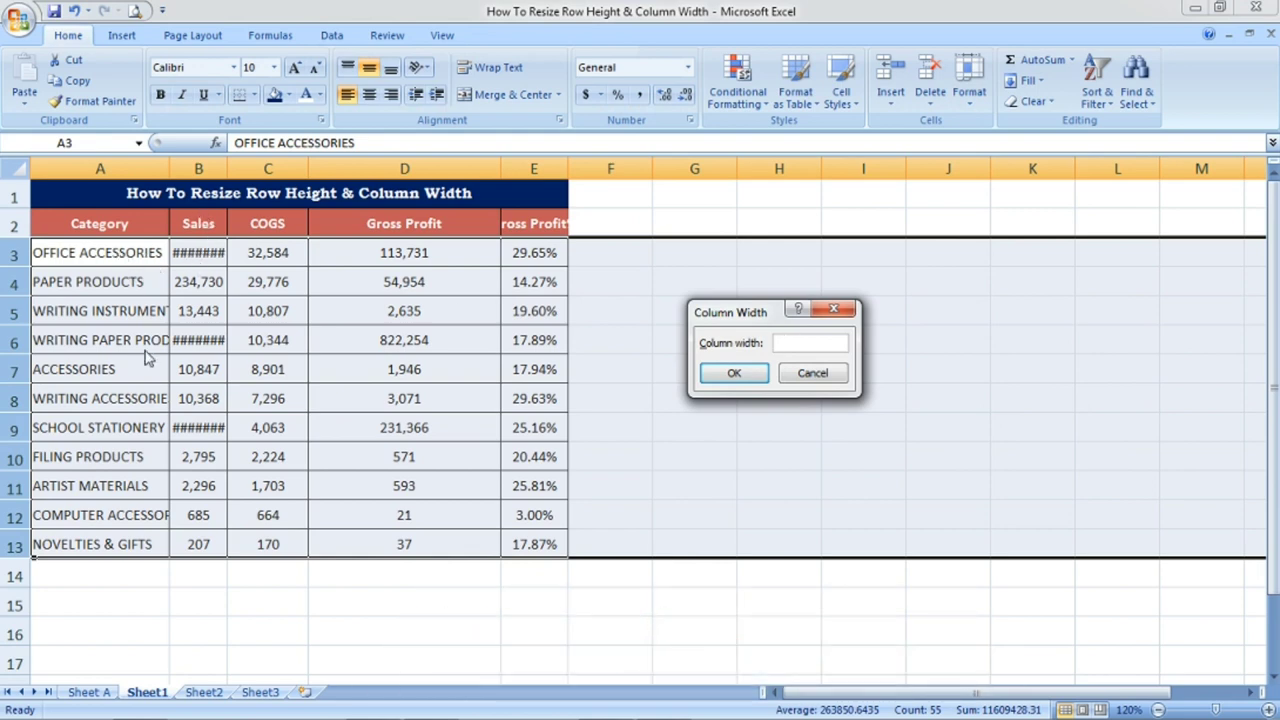
mouse_move(140, 320)
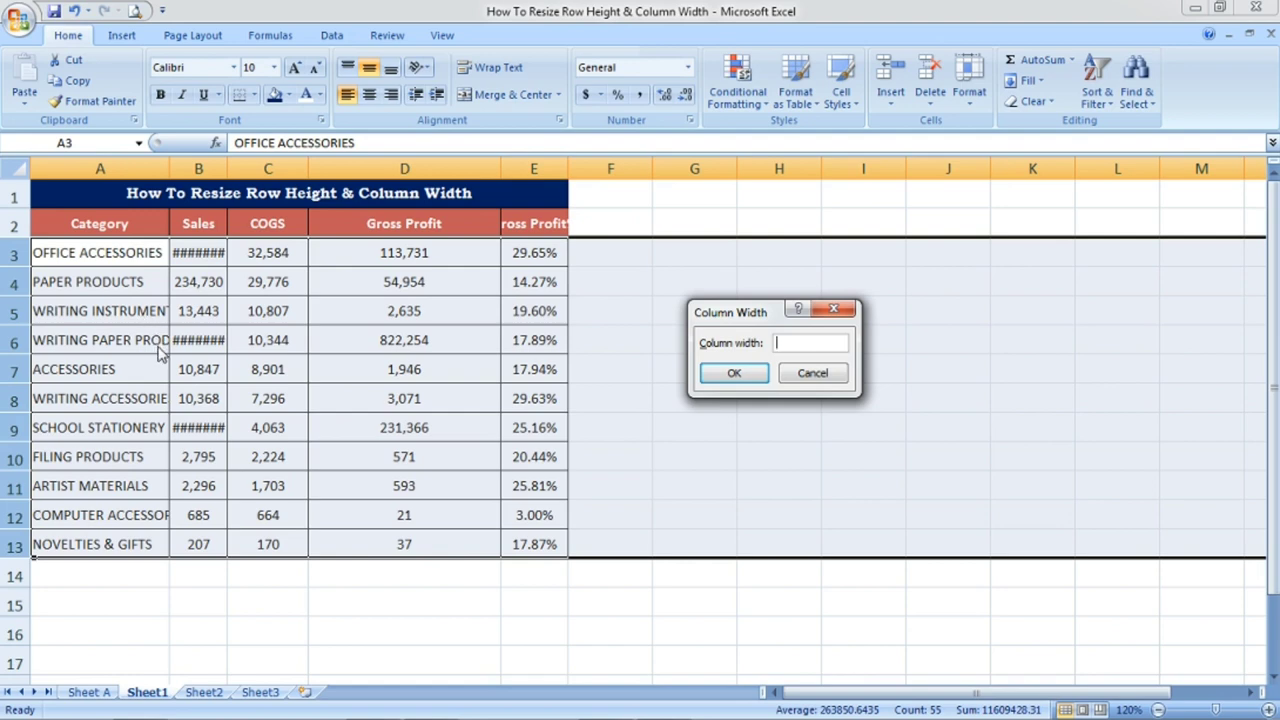
mouse_move(210, 350)
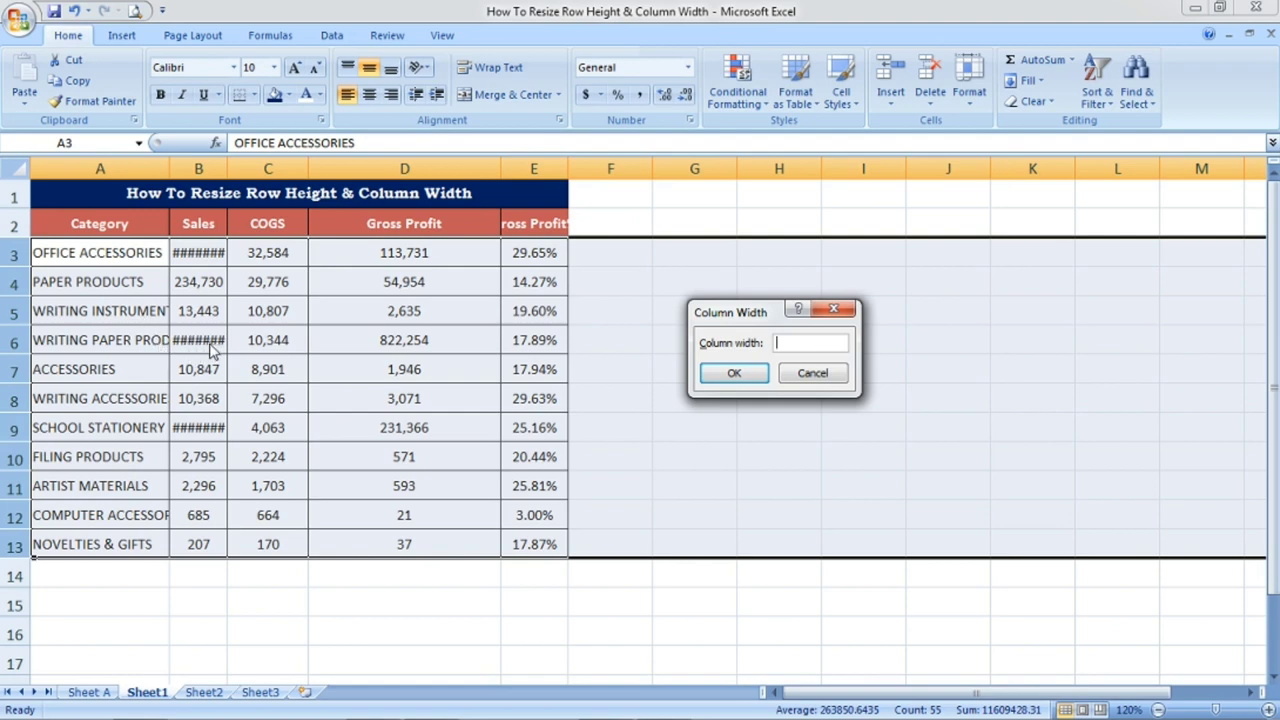
mouse_move(772, 364)
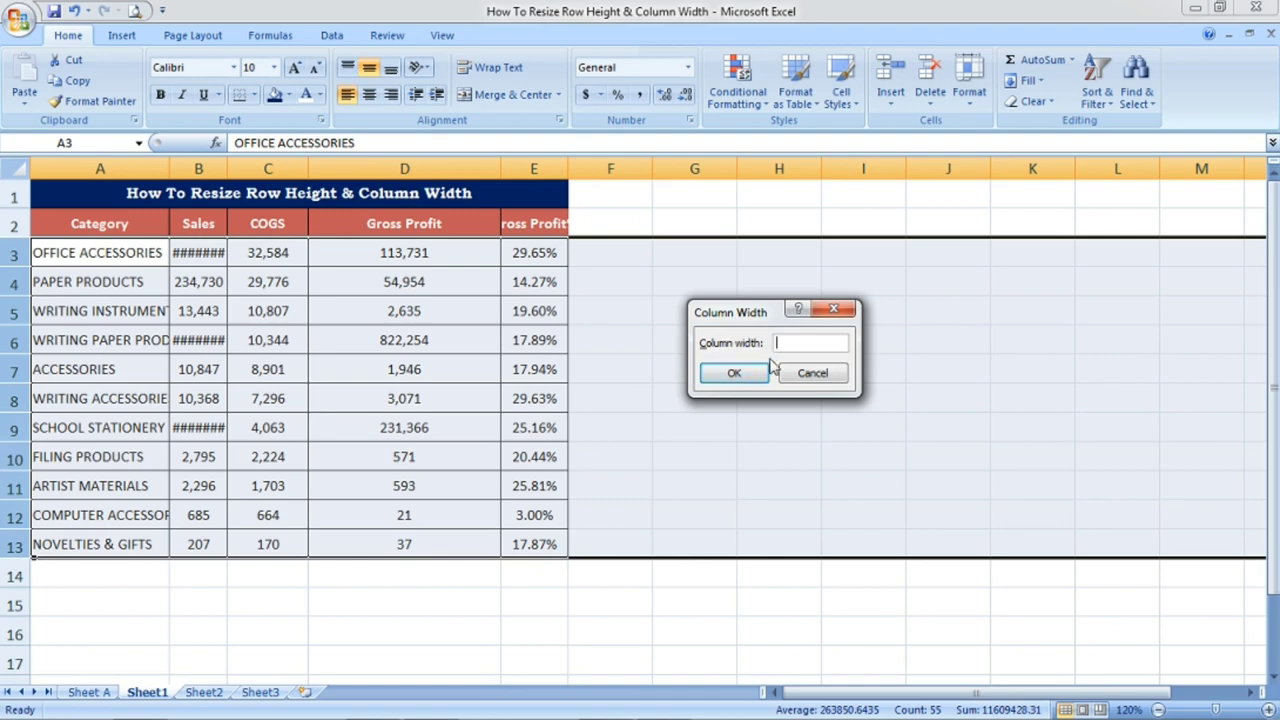
text(15)
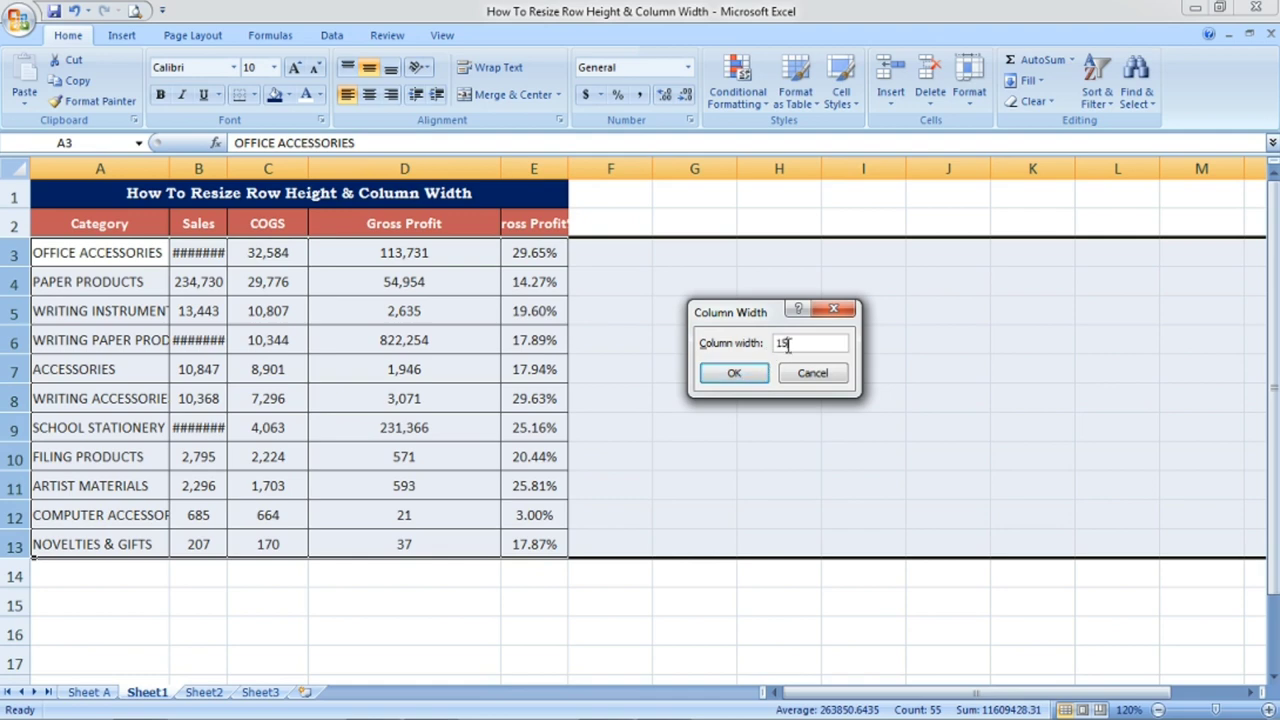
click(732, 372)
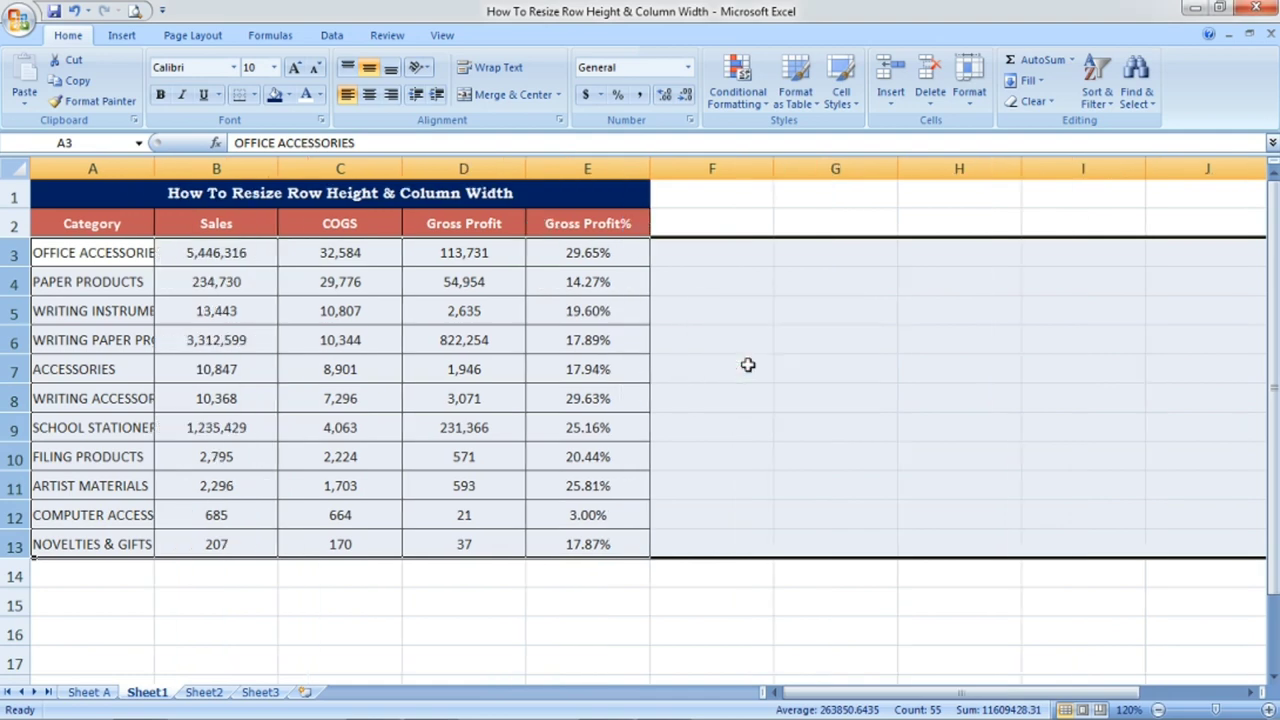
mouse_move(492, 302)
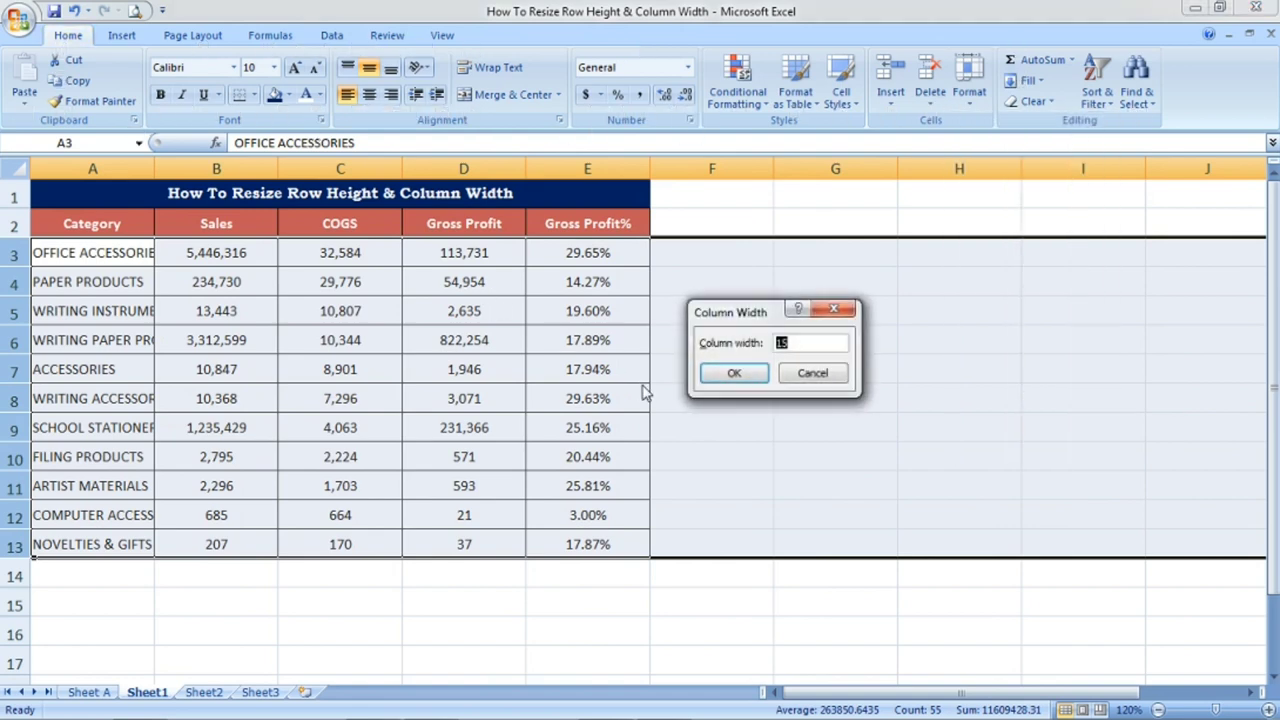
- Apply the wider column width, then check Sales and Gross Profit for paper products, office accessories and writing instruments
click(732, 372)
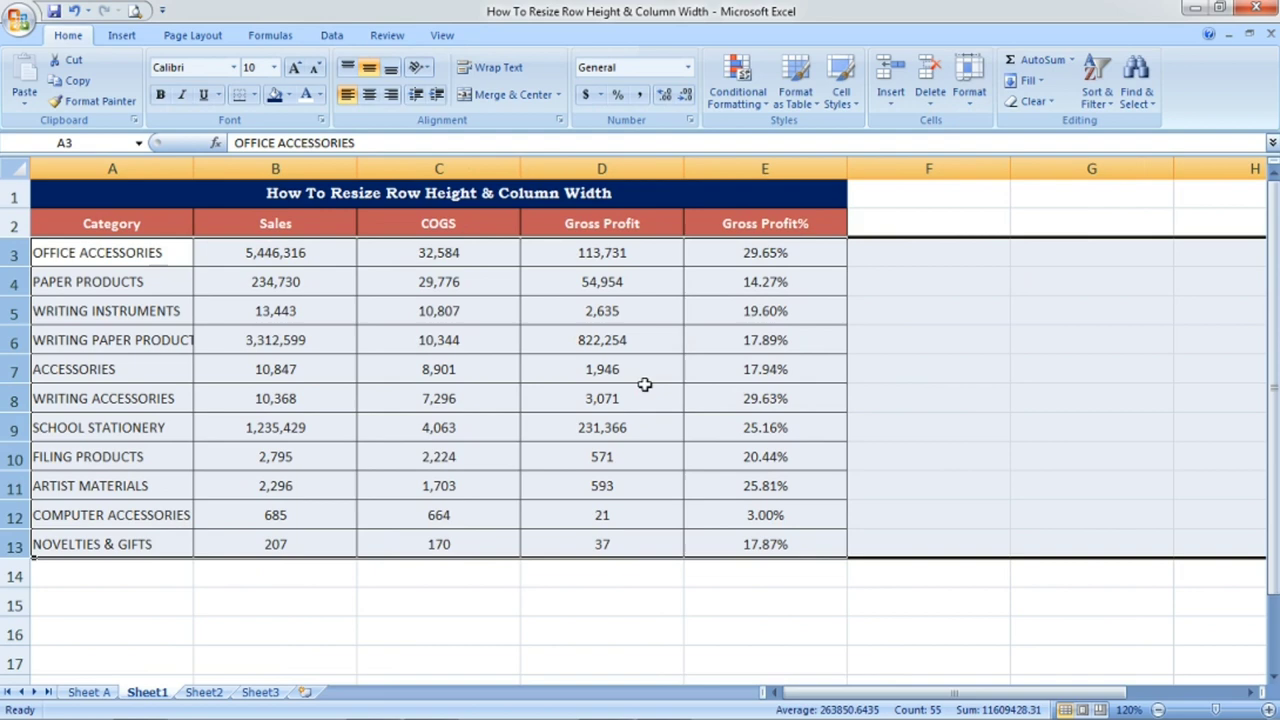
click(928, 368)
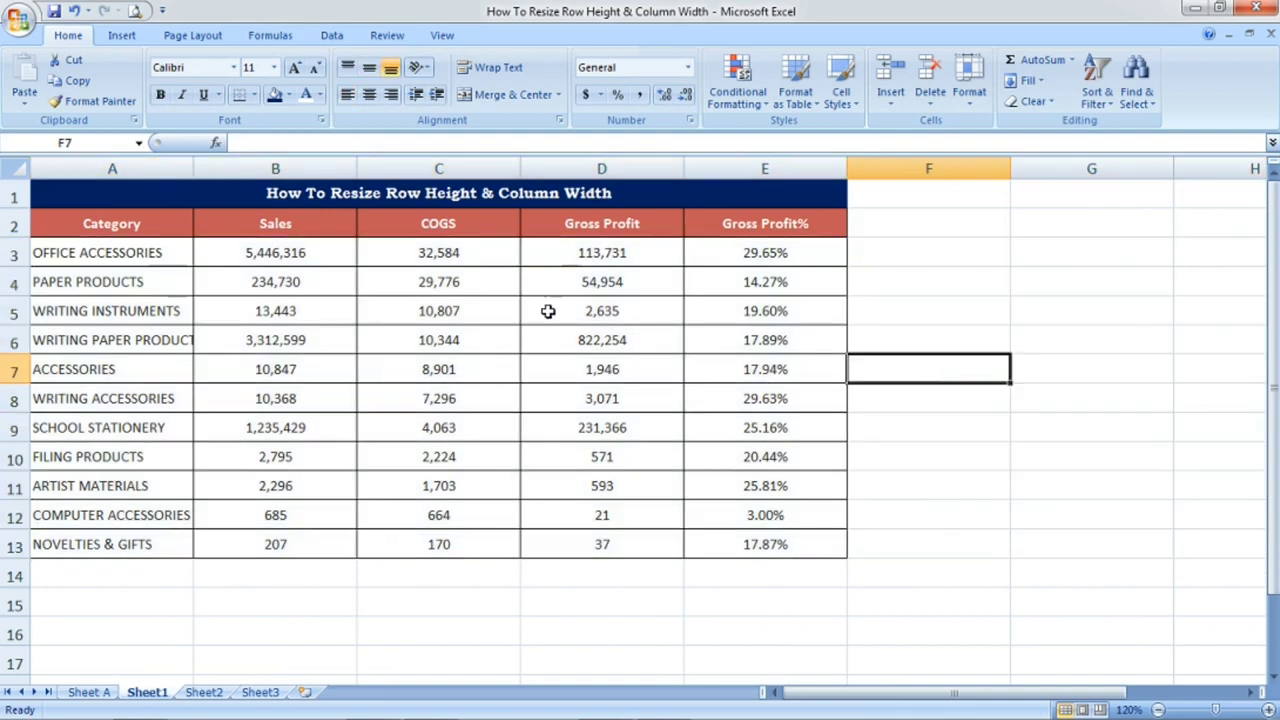
click(438, 310)
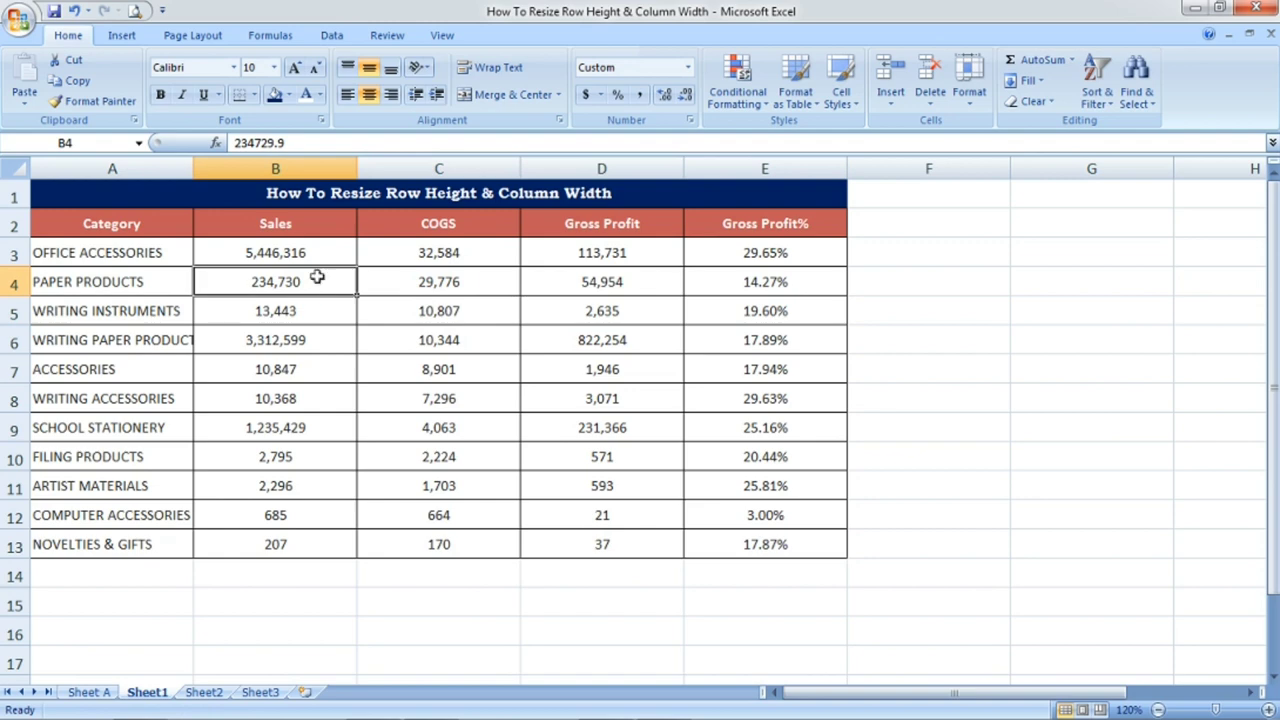
click(276, 252)
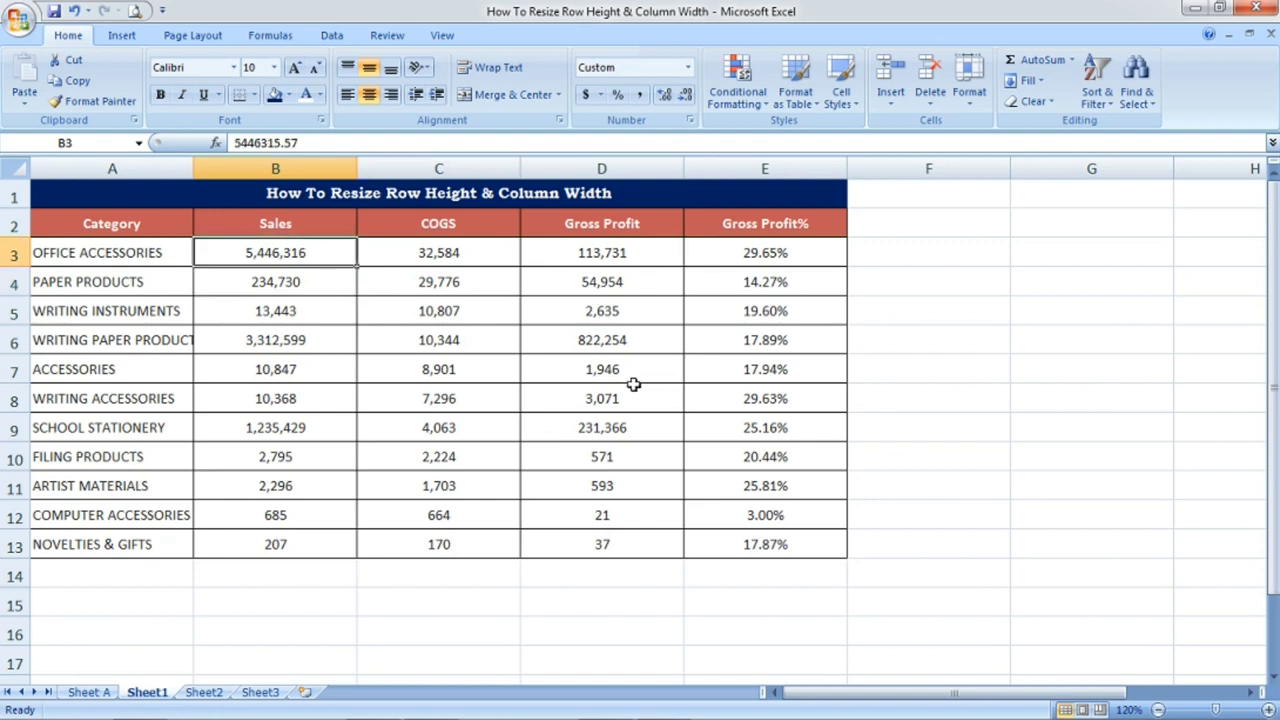
mouse_move(622, 382)
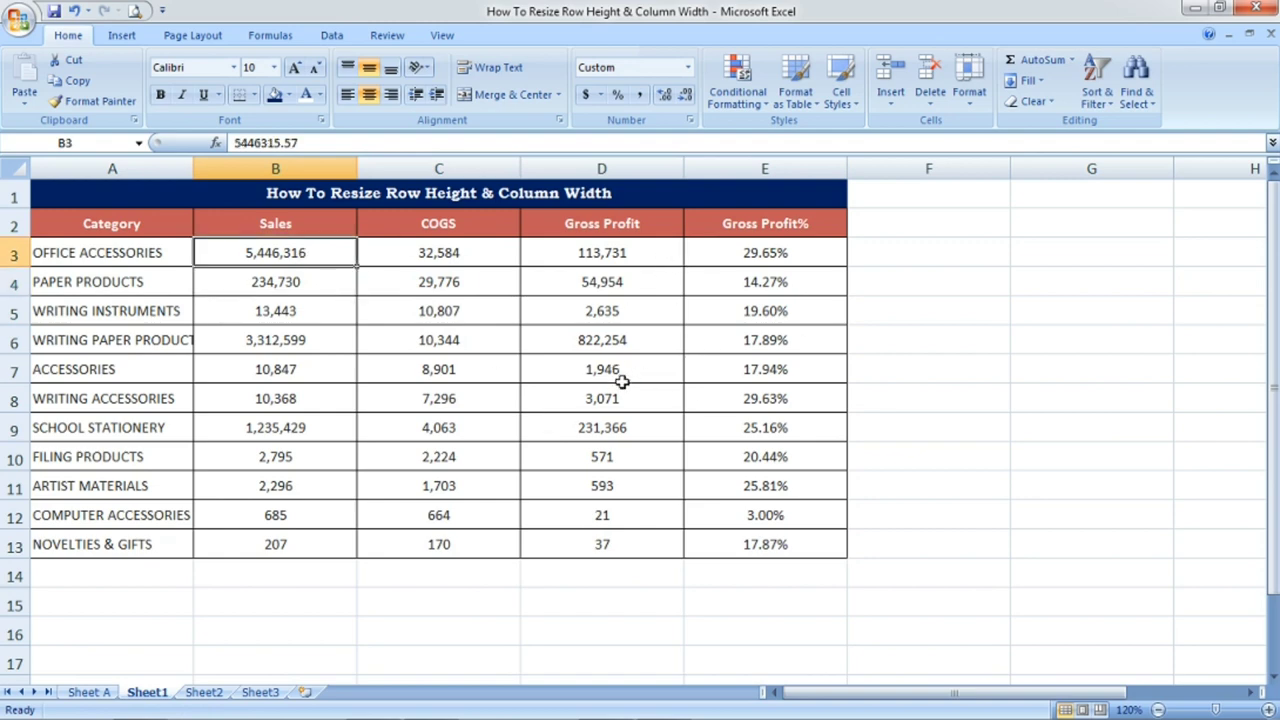
click(600, 310)
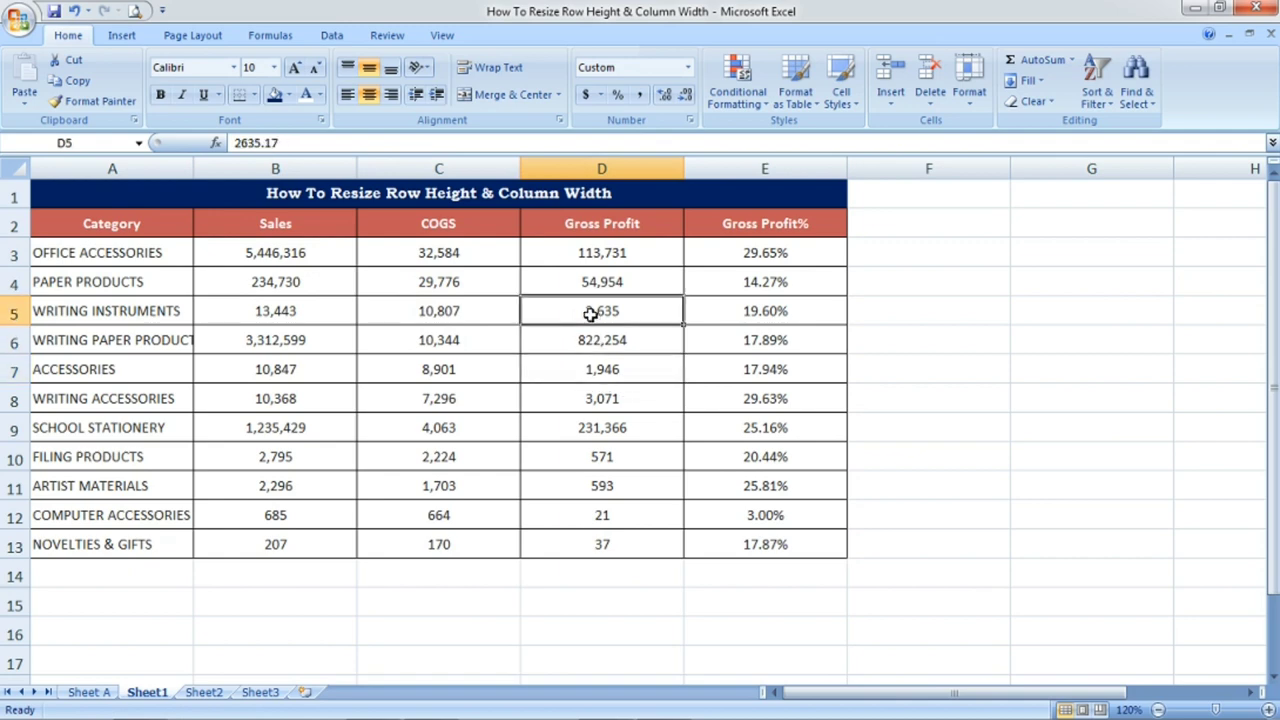
click(600, 280)
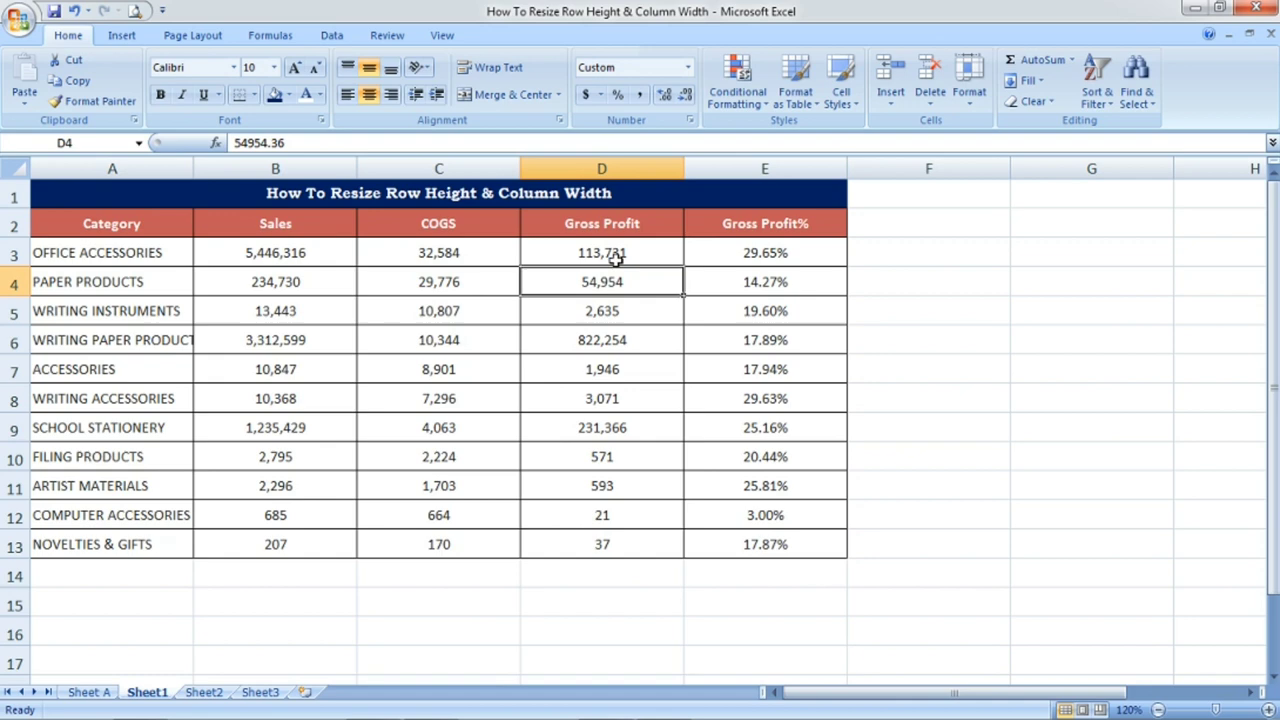
click(600, 252)
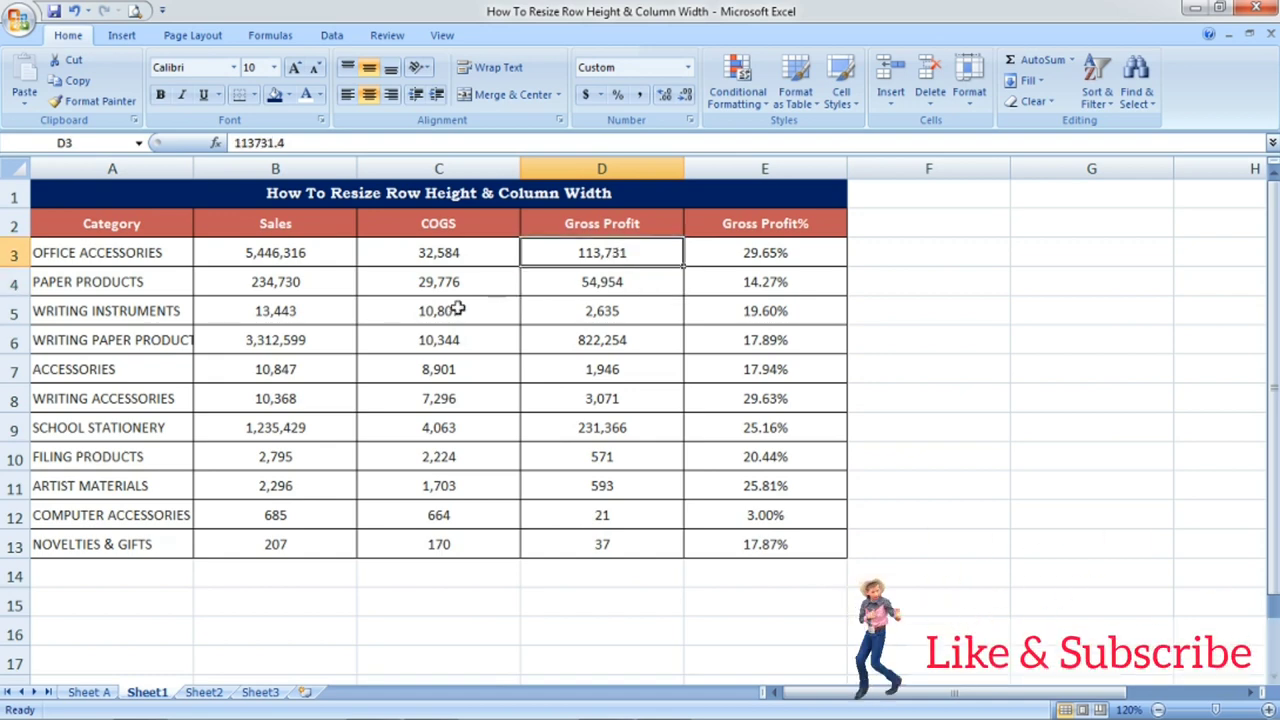
- Revert to the original narrow columns and check the row 6 Gross Profit value
click(438, 398)
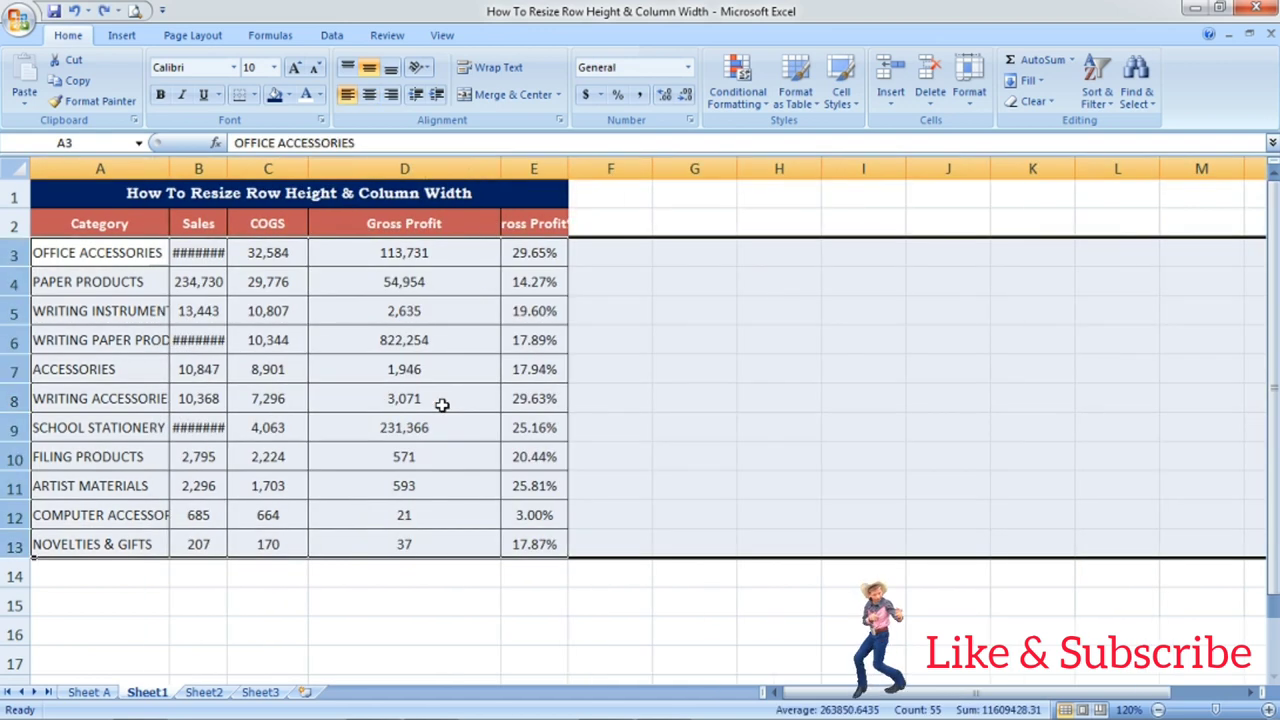
click(404, 340)
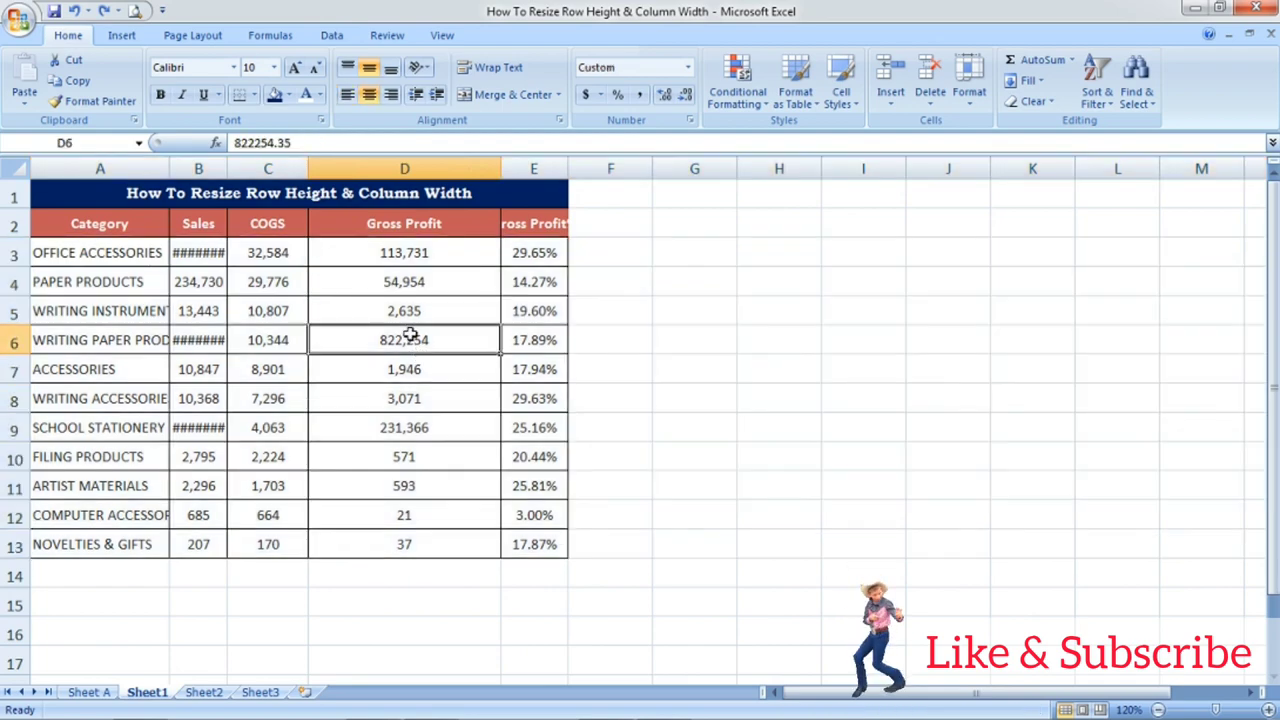